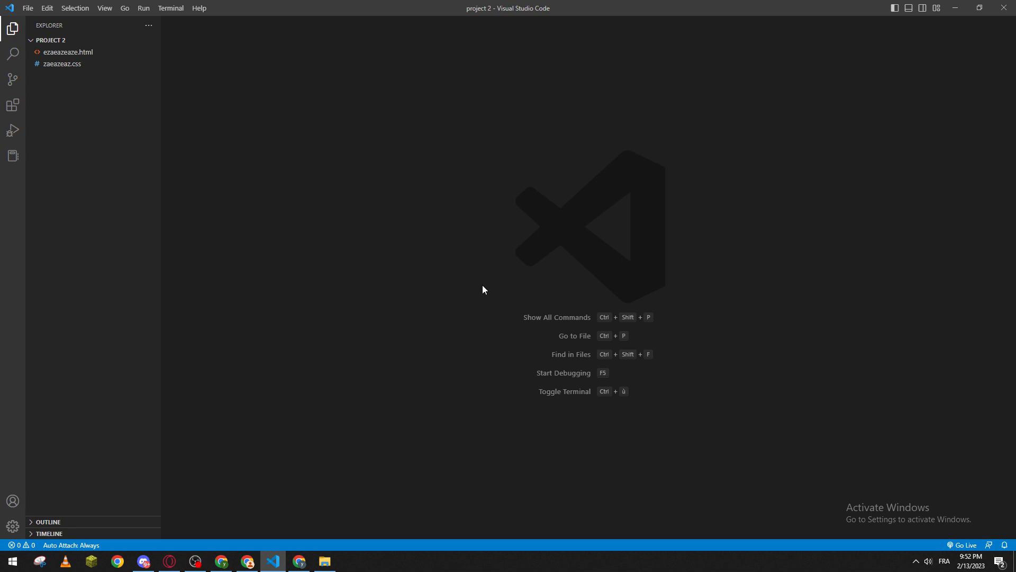
mouse_move(481, 284)
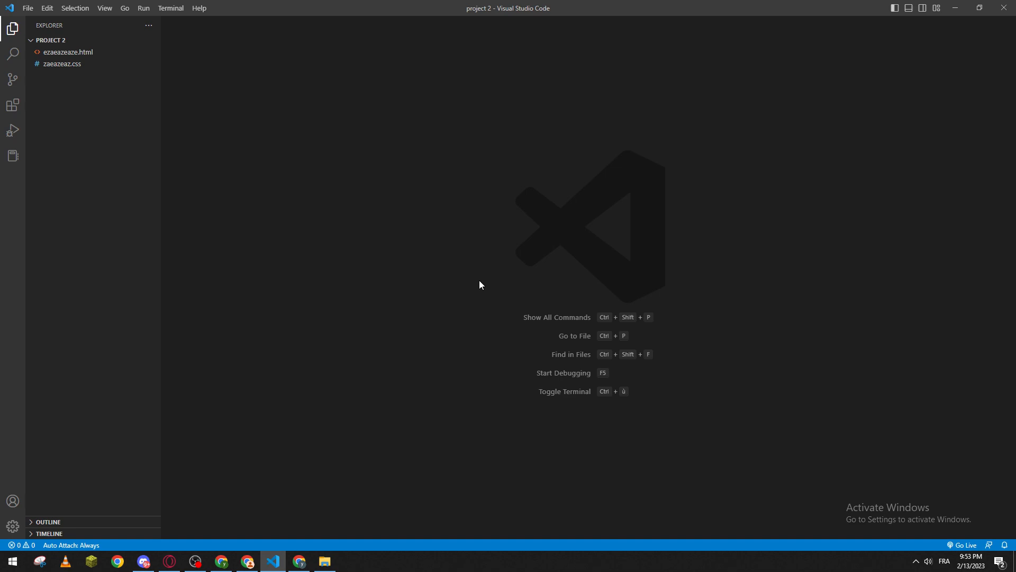
mouse_move(360, 284)
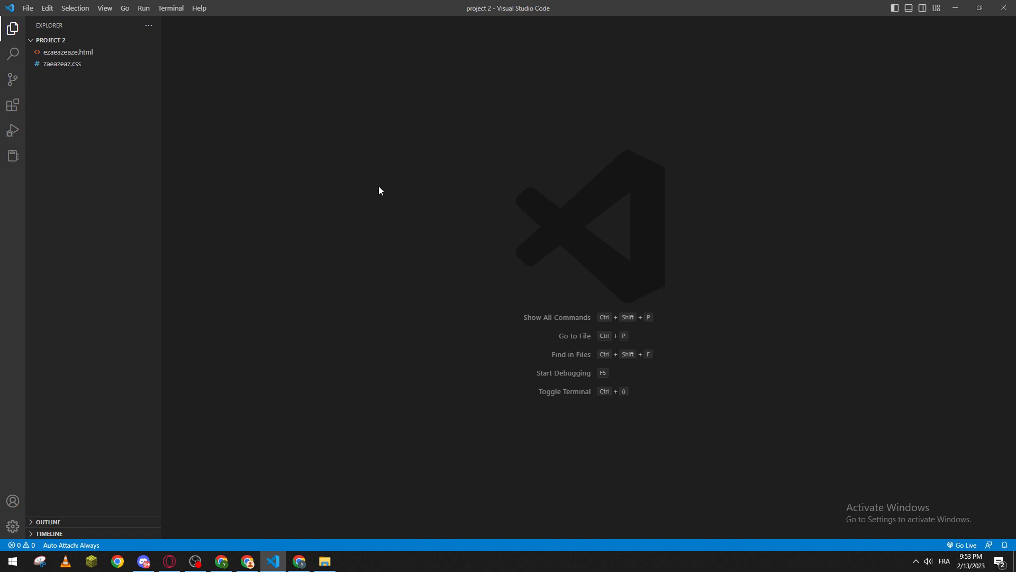
mouse_move(351, 212)
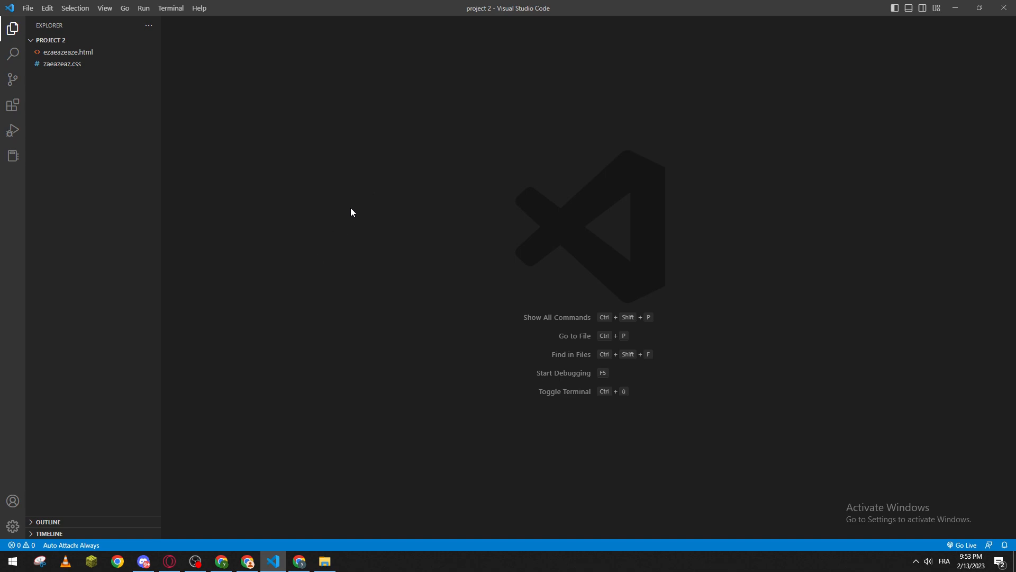
mouse_move(262, 521)
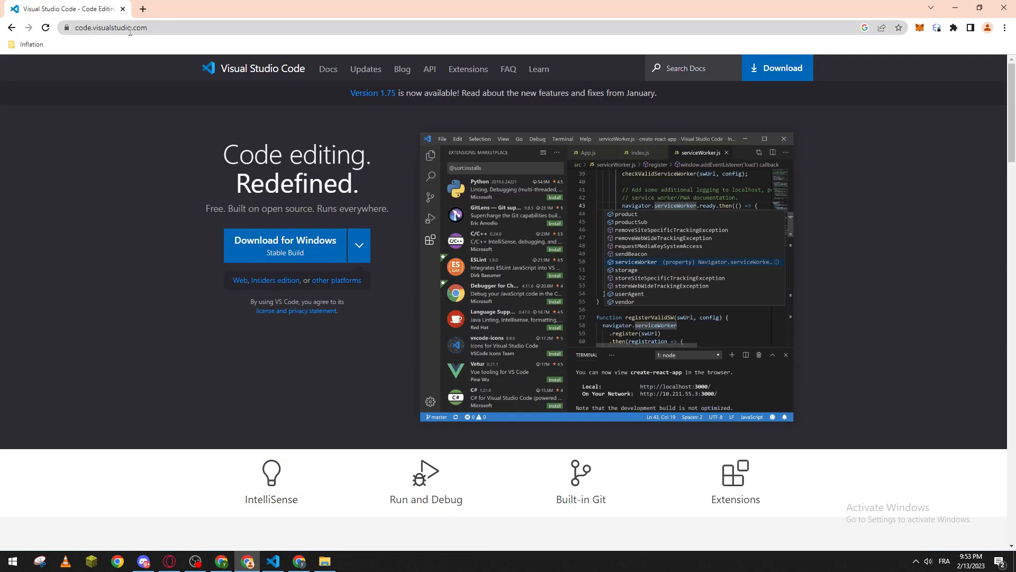
Search Google Images for 'visual studio code' in a new tab and enlarge the Visual Studio vs. VS Code result
click(267, 8)
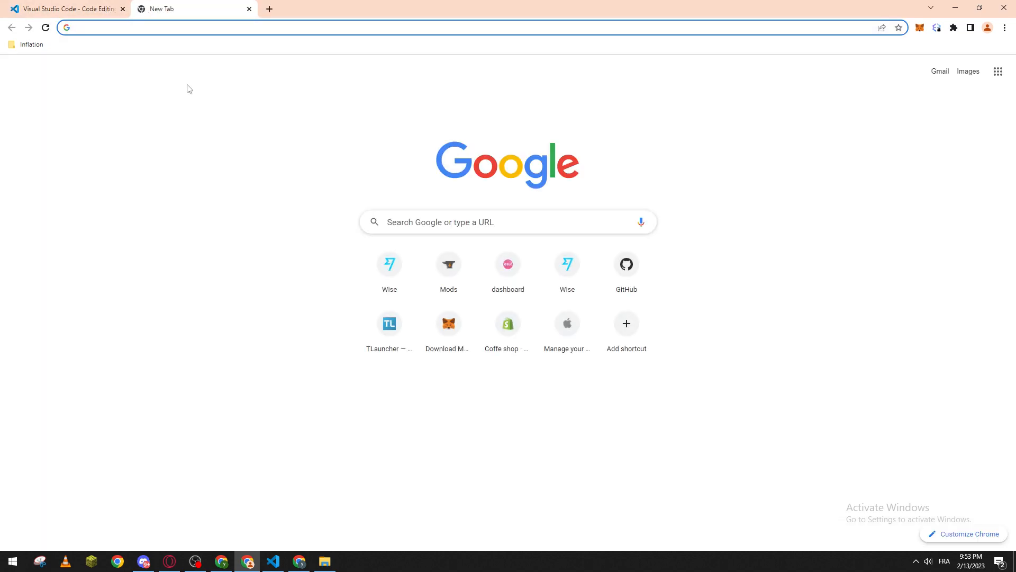
text(visual studio code)
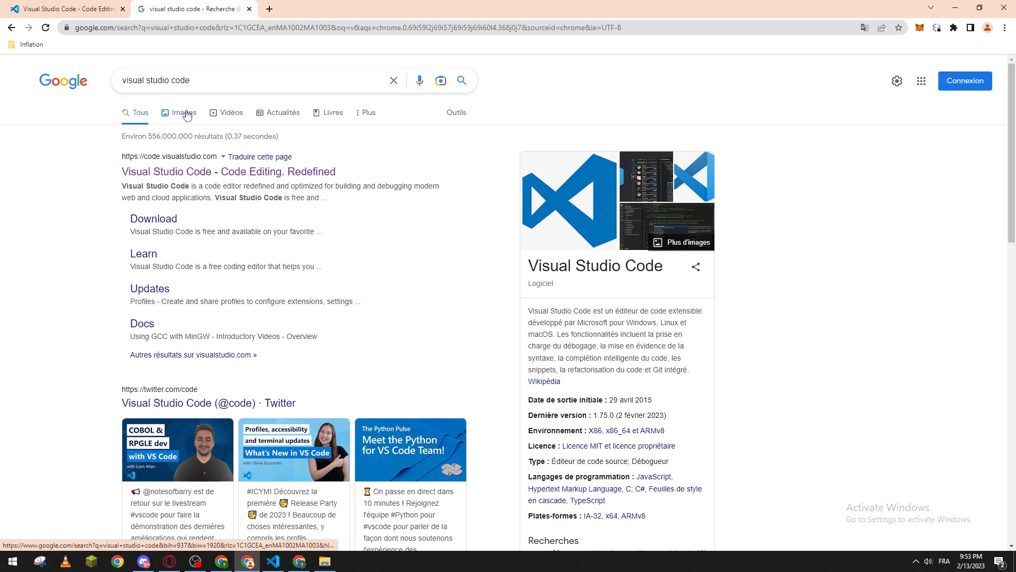
click(183, 112)
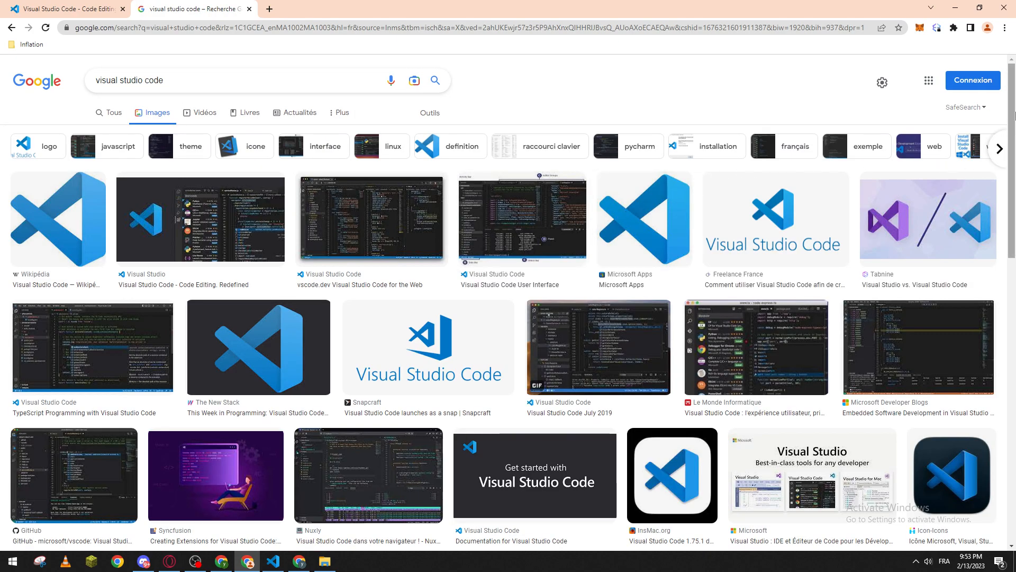
click(926, 220)
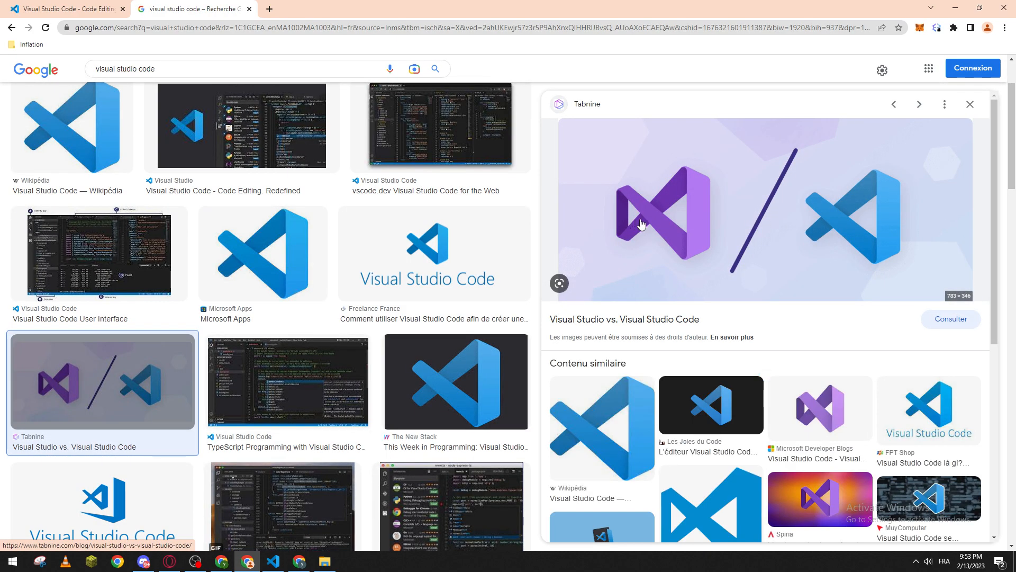
mouse_move(839, 218)
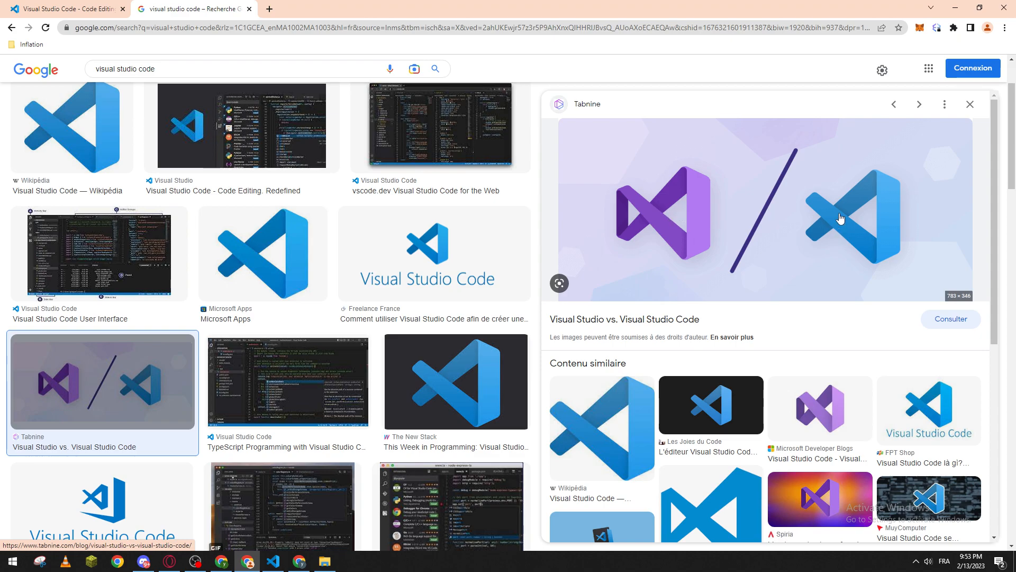
mouse_move(818, 238)
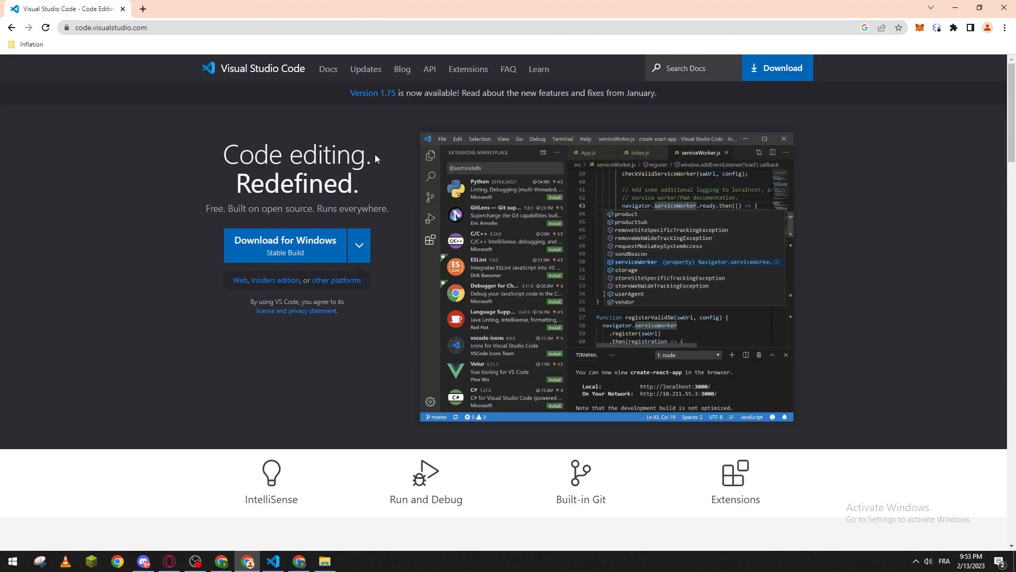
mouse_move(264, 255)
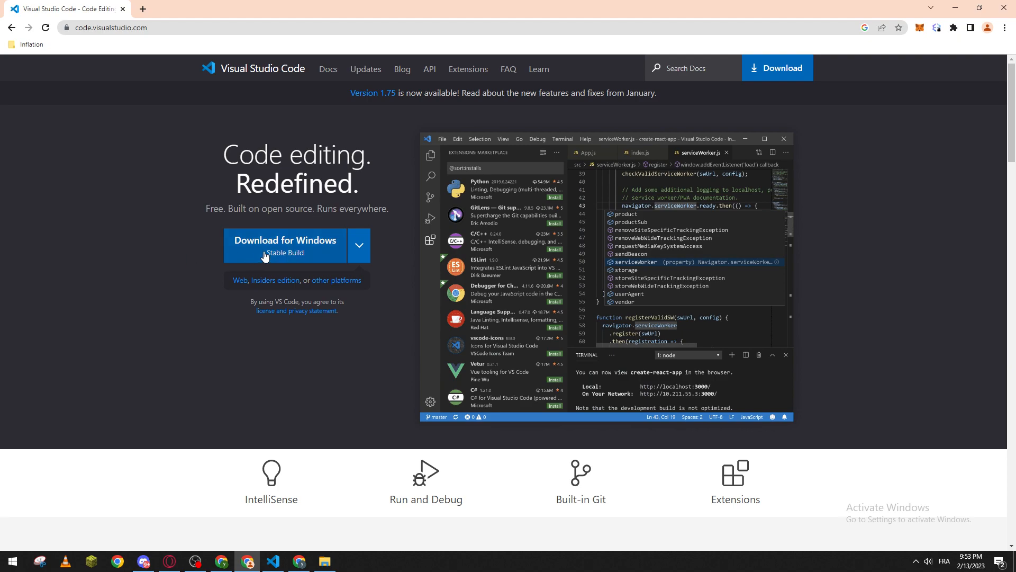
click(358, 245)
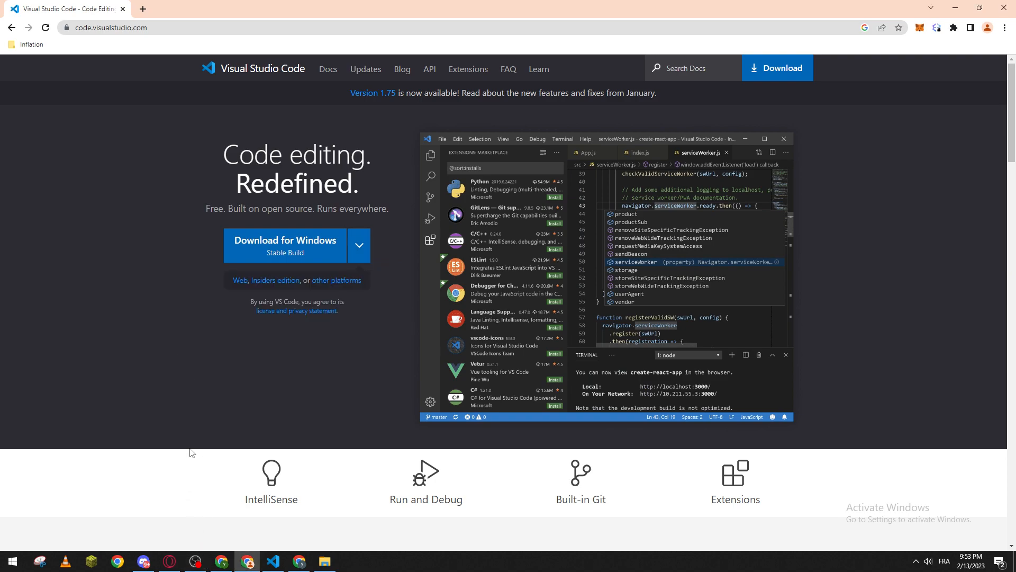
click(272, 561)
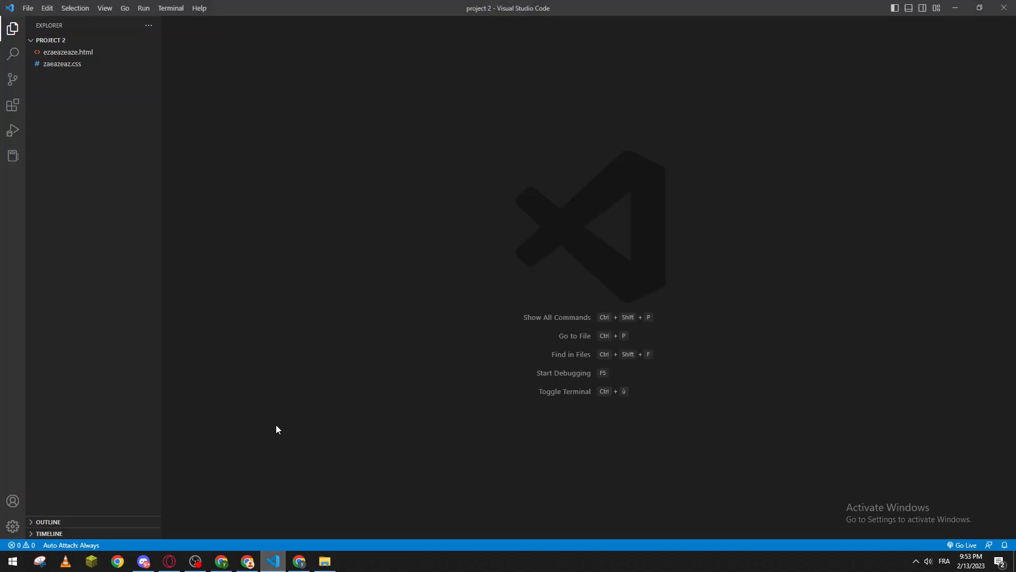
Search the Extensions panel for 'python' and show the Microsoft Python extension's details page
click(12, 106)
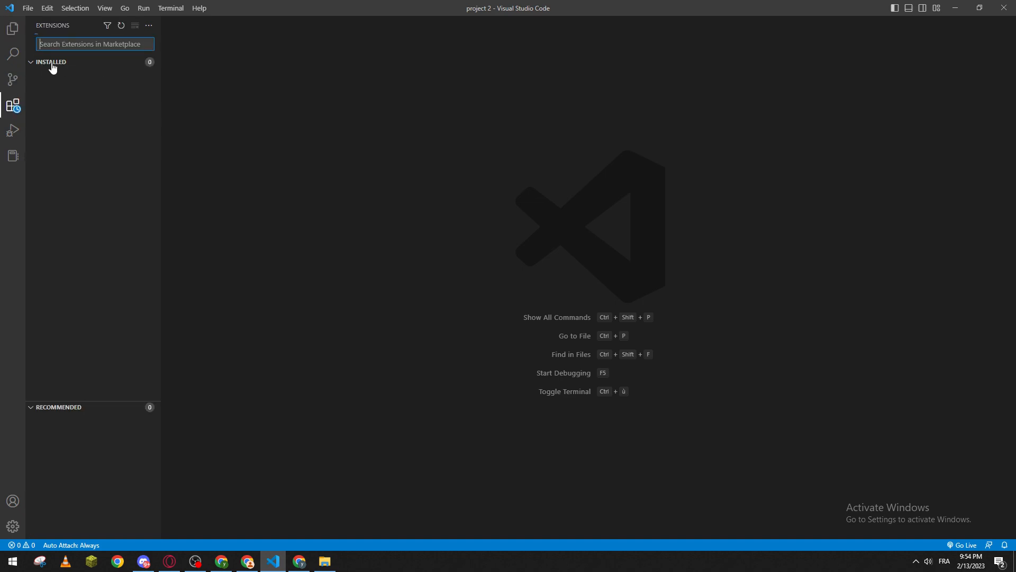
text(python)
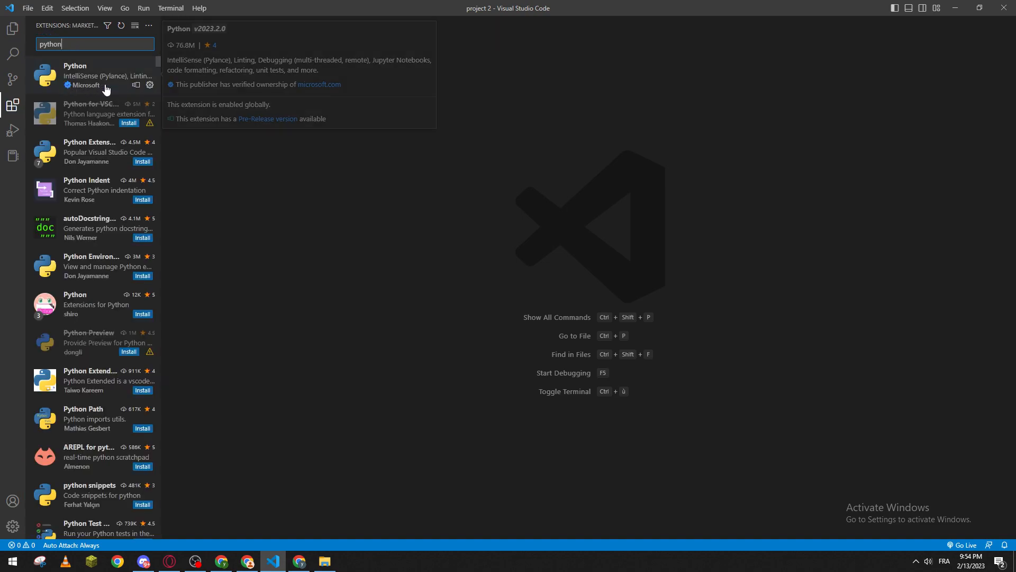
mouse_move(13, 104)
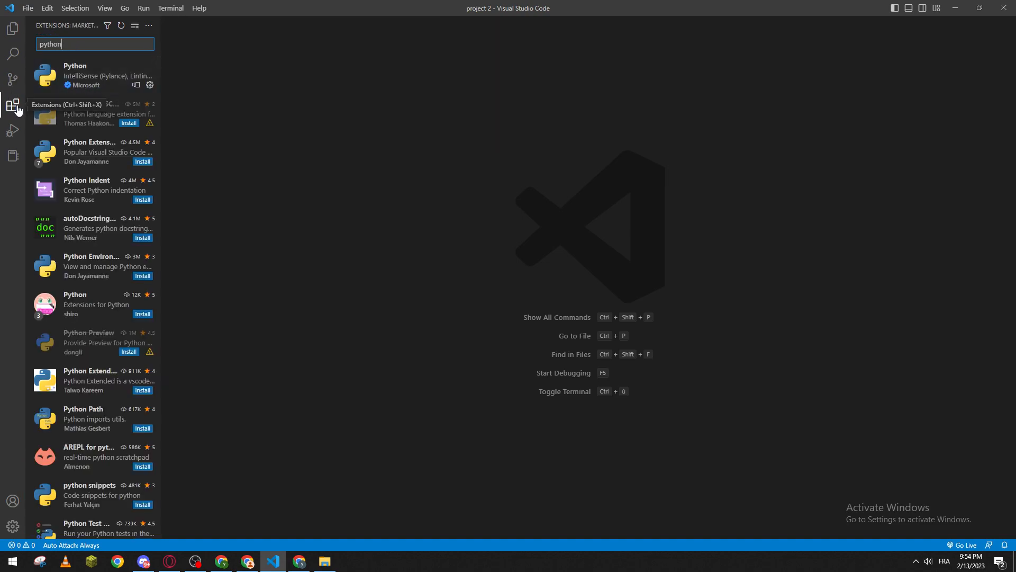
click(91, 74)
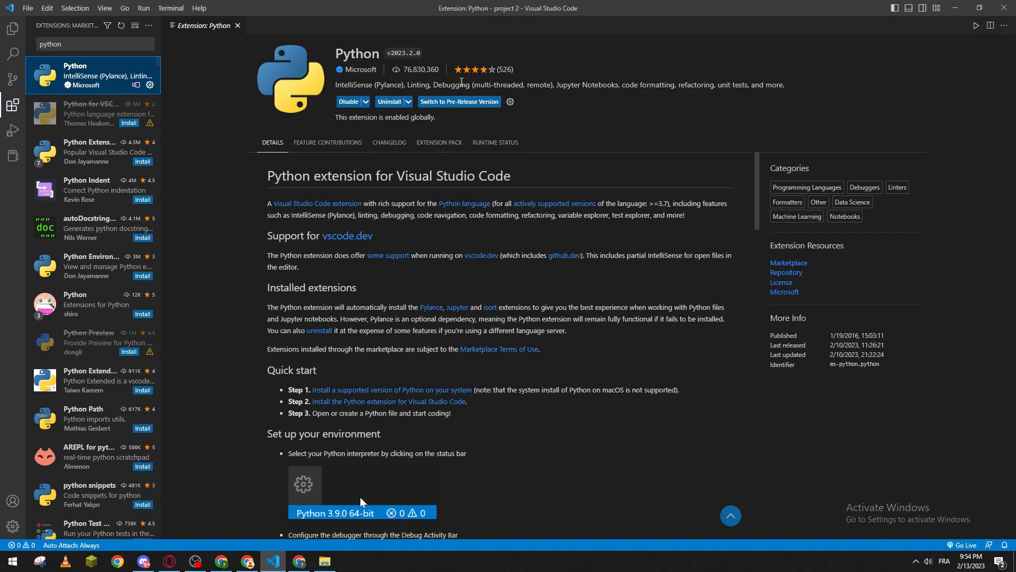
click(12, 30)
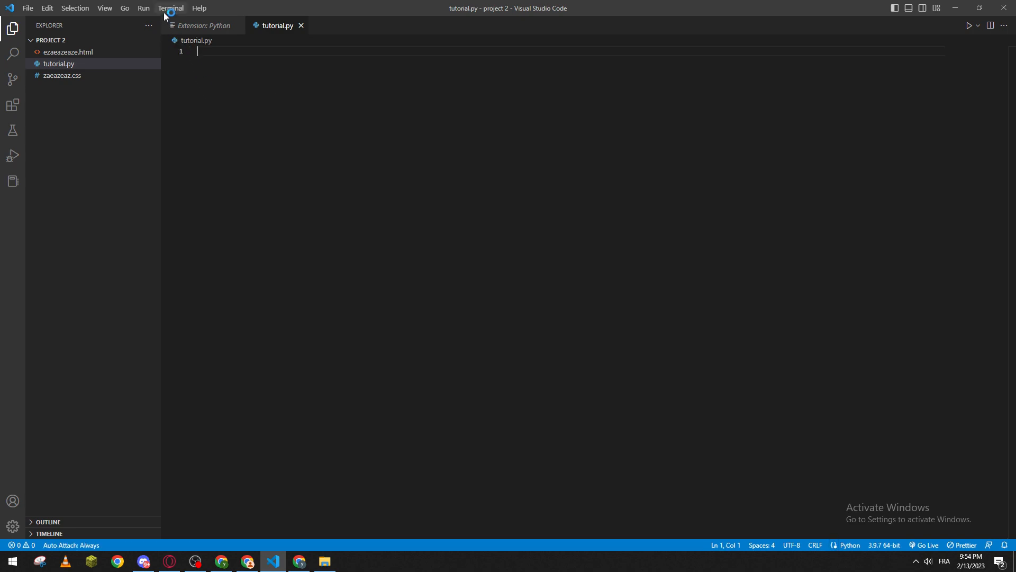
Start a new integrated PowerShell terminal beneath tutorial.py
click(170, 7)
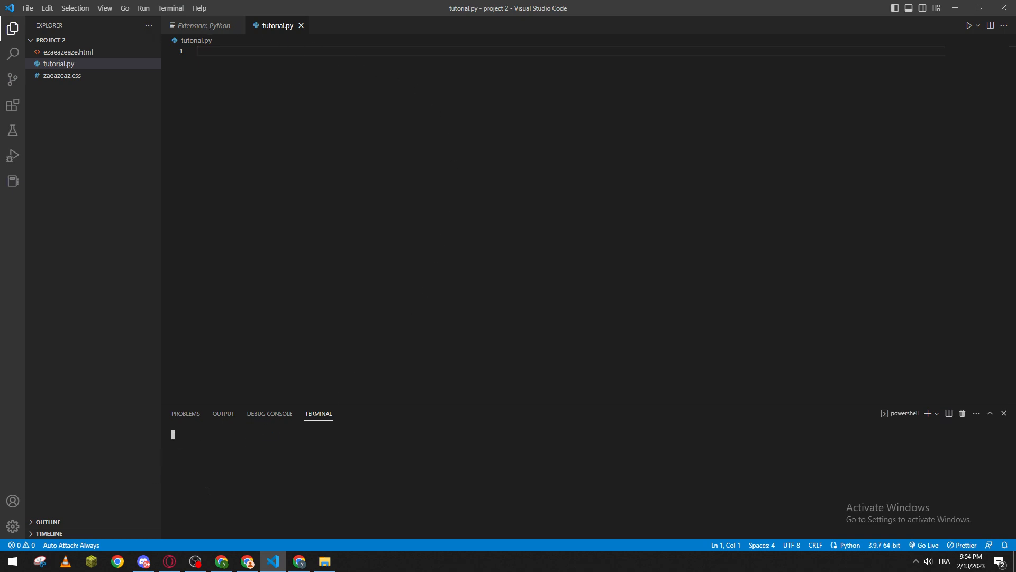
mouse_move(564, 183)
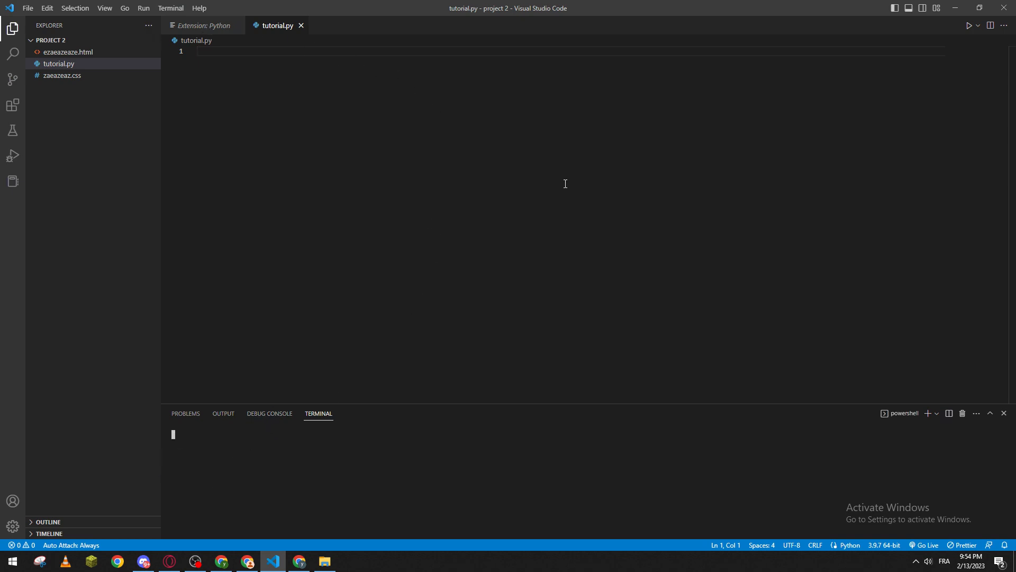
Leave 'pip install' typed at the terminal prompt after erasing a stray 'p', without running it
text(p\project 2> p)
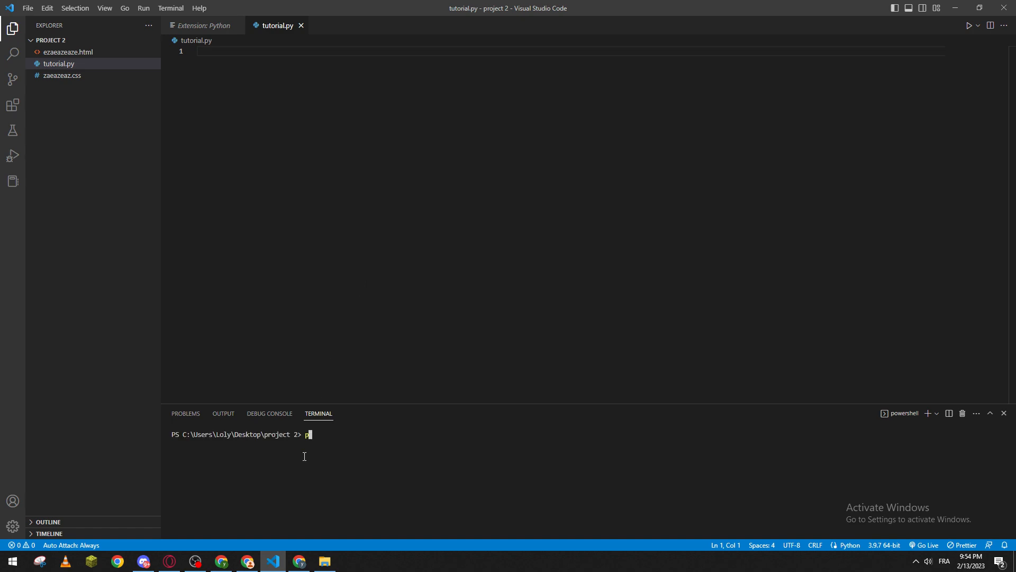
key(Backspace)
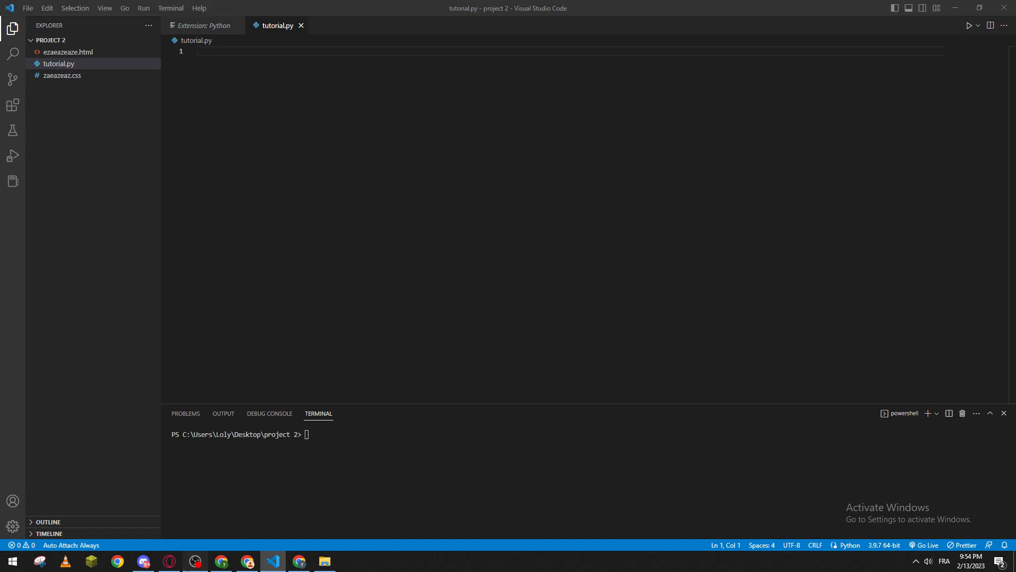
text(pip install)
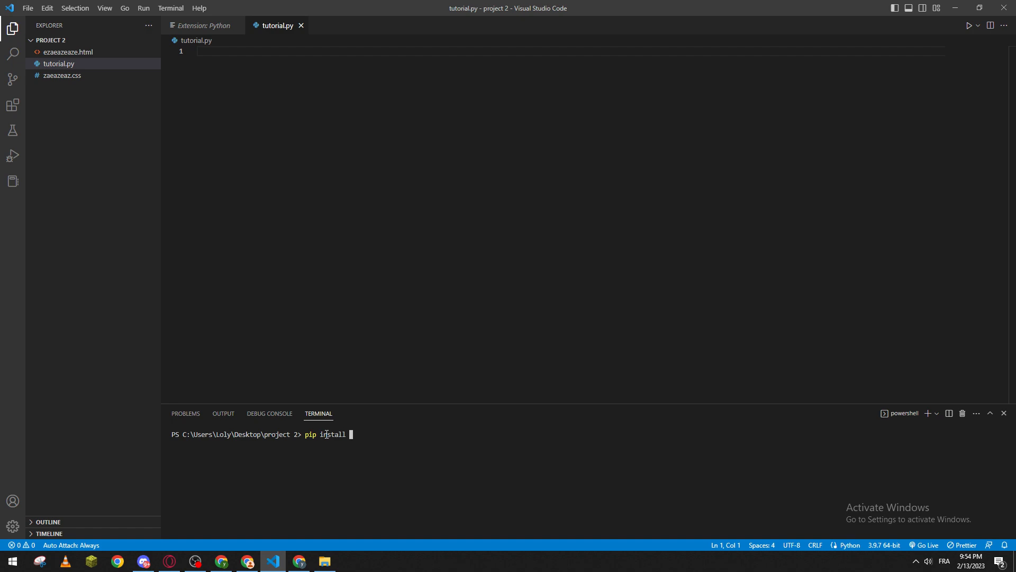
mouse_move(342, 460)
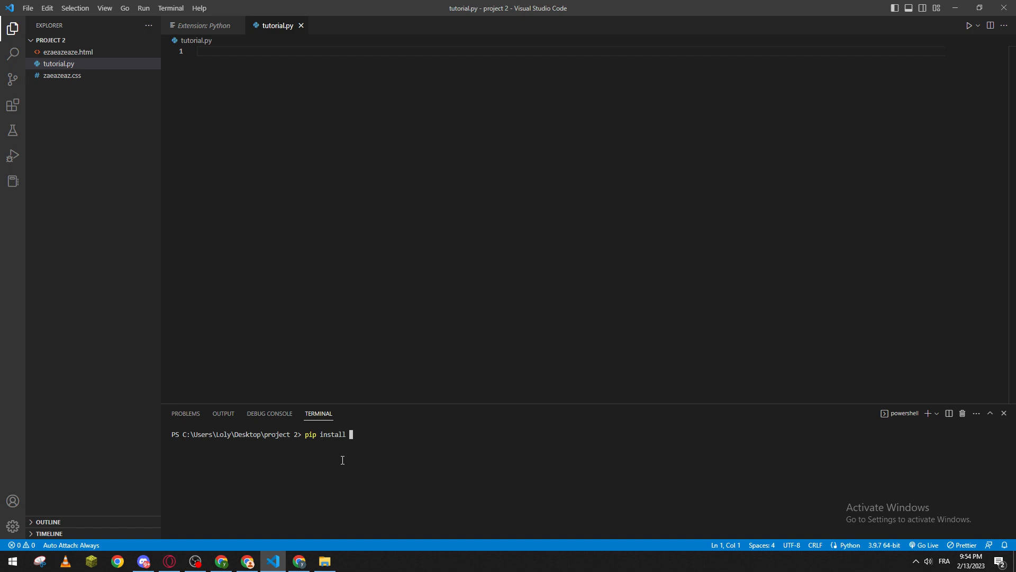
mouse_move(371, 444)
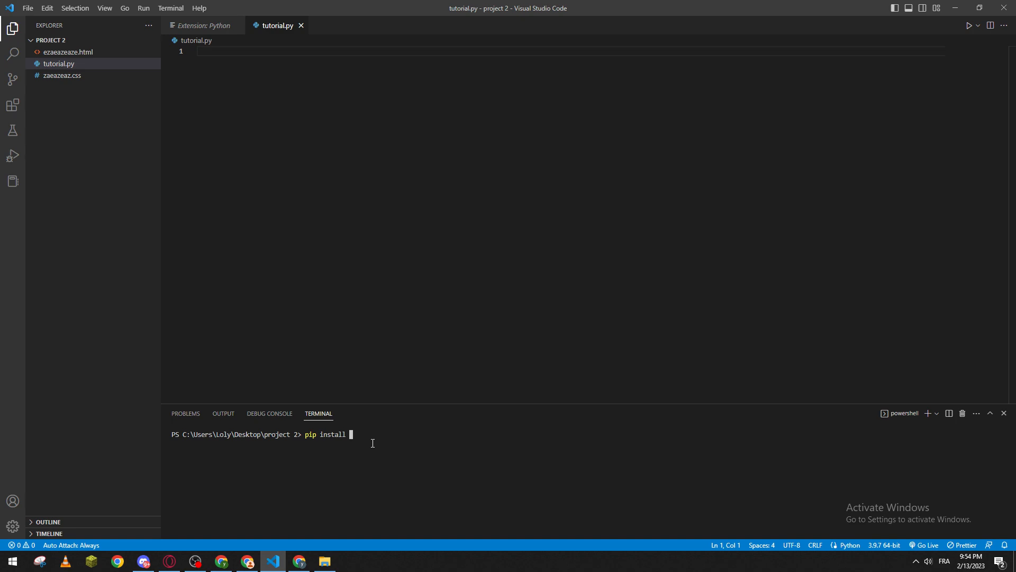